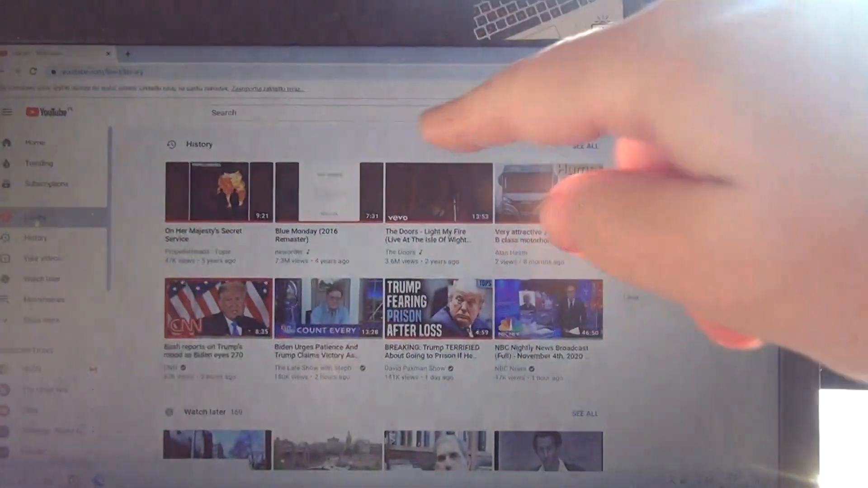
Scroll the Library page down to Watch later and the saved playlists, including Favourites
scroll("down", 3)
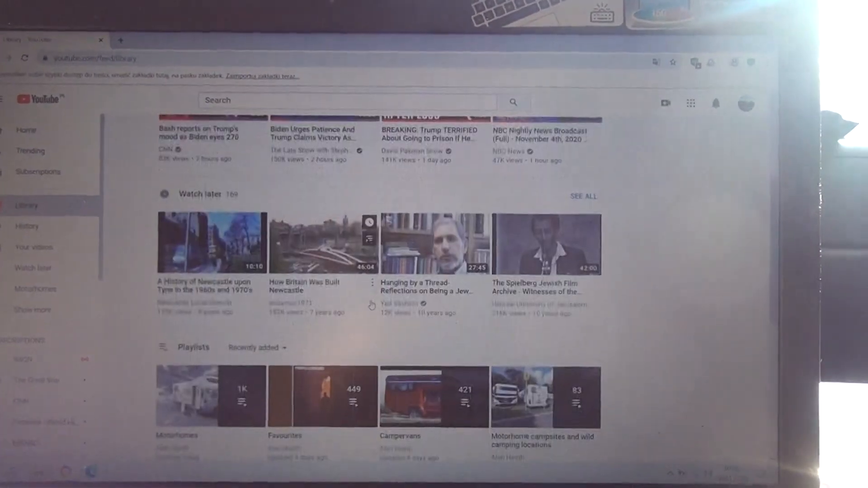
scroll("down", 3)
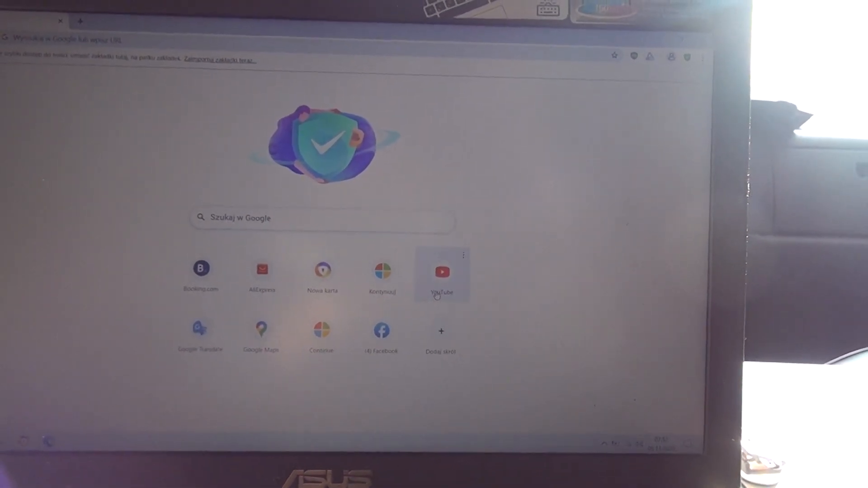
Go to YouTube's home feed via the YouTube shortcut tile on Chrome's new tab page
left_click(441, 272)
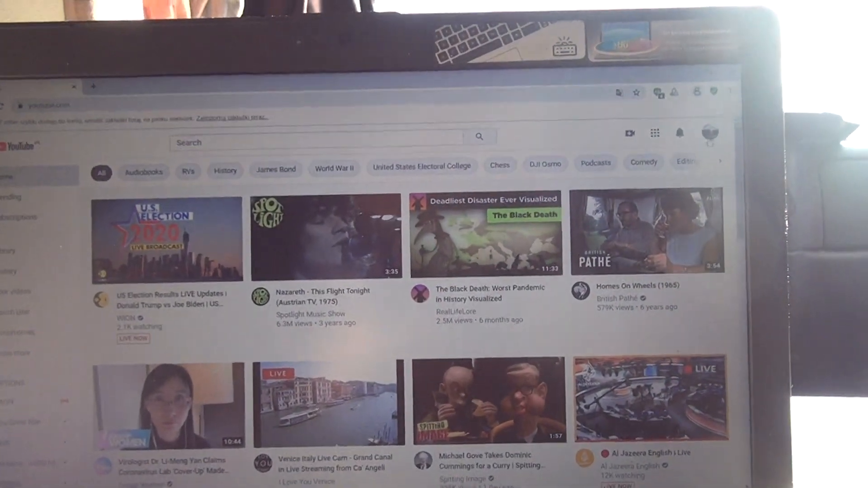
Open the account menu from the profile avatar to reach YouTube Studio
left_click(712, 134)
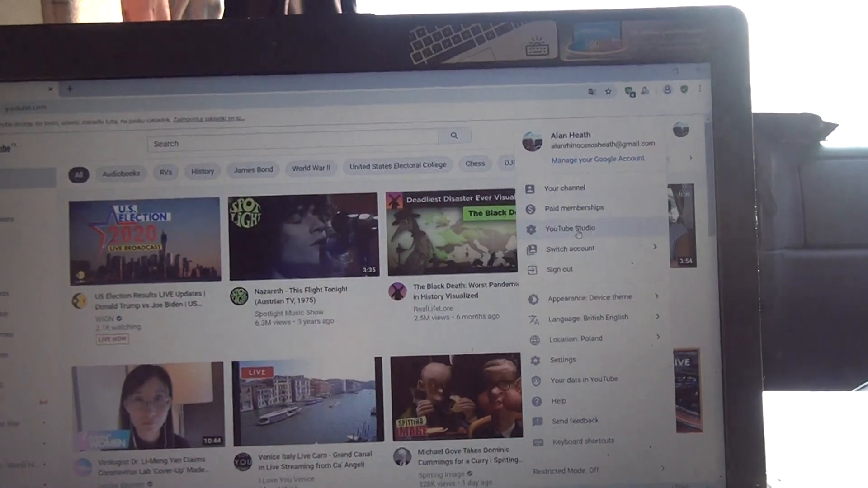